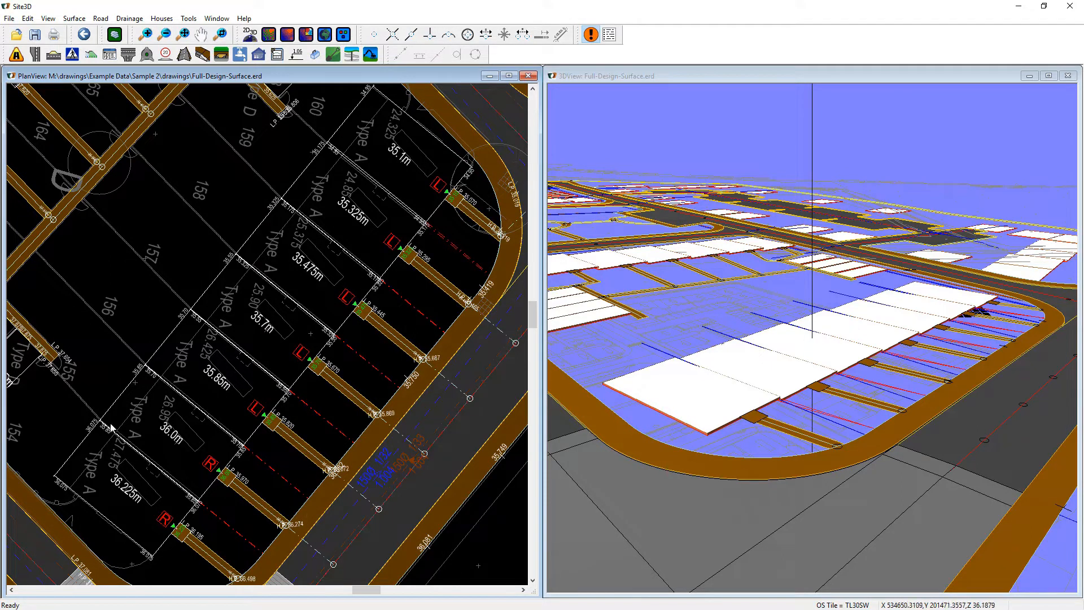
{"action": "mouse_move", "coordinate": [312, 261]}
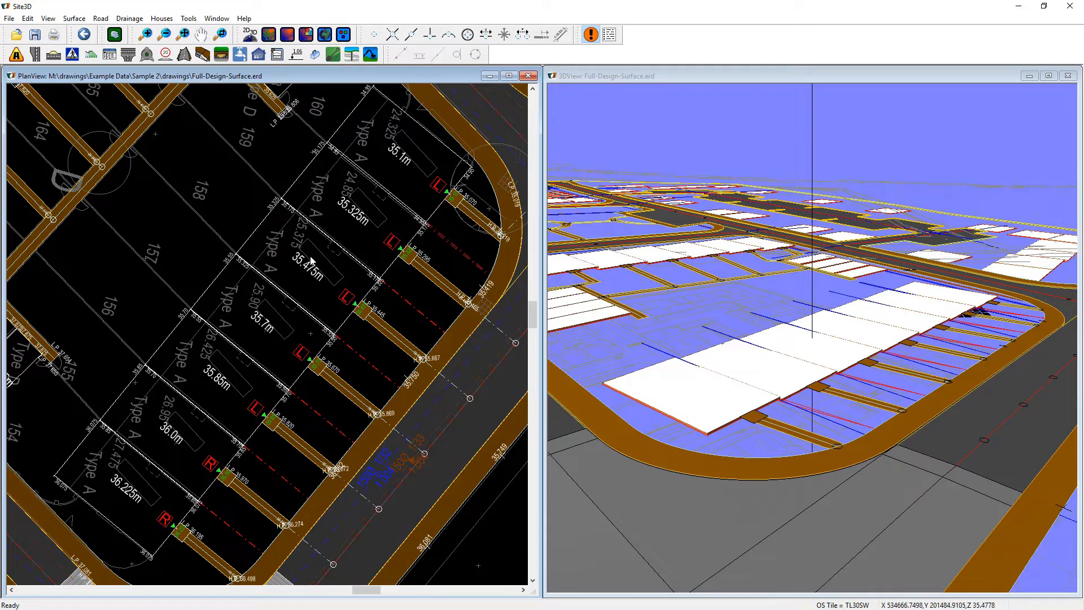
{"action": "mouse_move", "coordinate": [166, 528]}
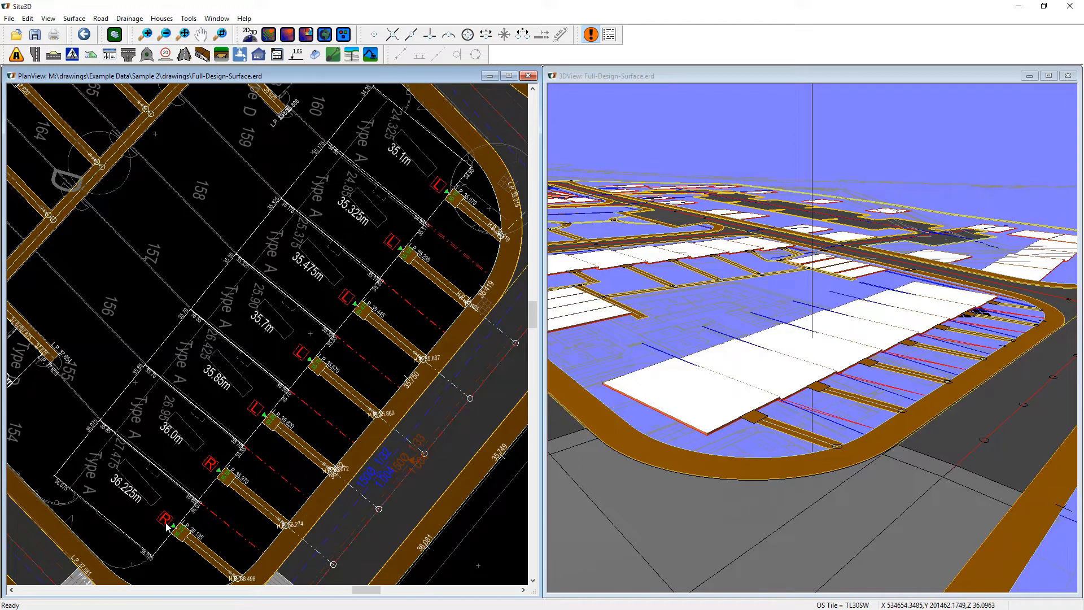
{"action": "mouse_move", "coordinate": [189, 450]}
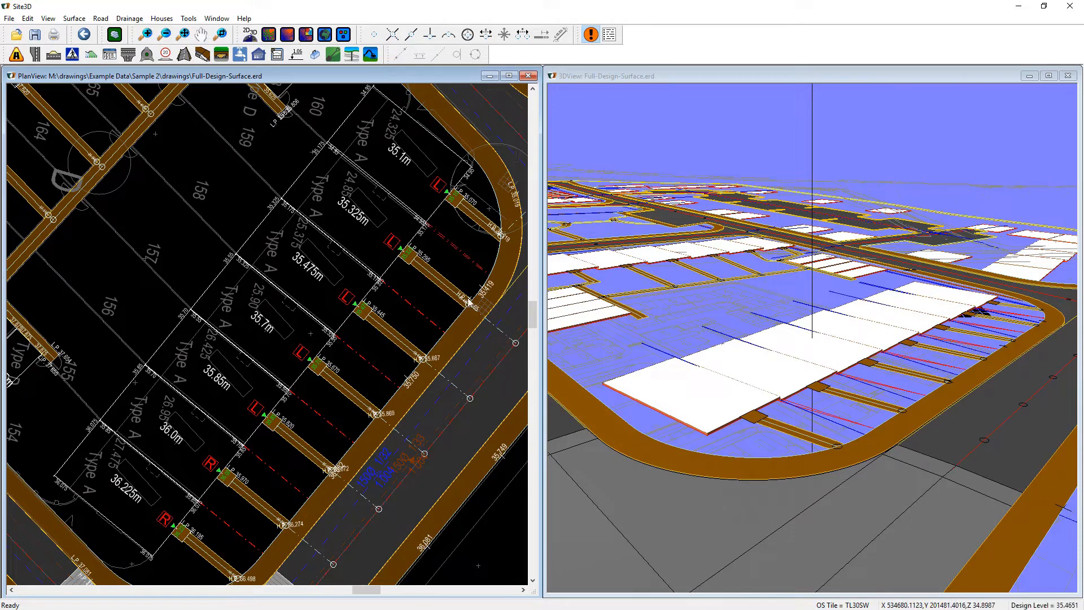
{"action": "mouse_move", "coordinate": [309, 500]}
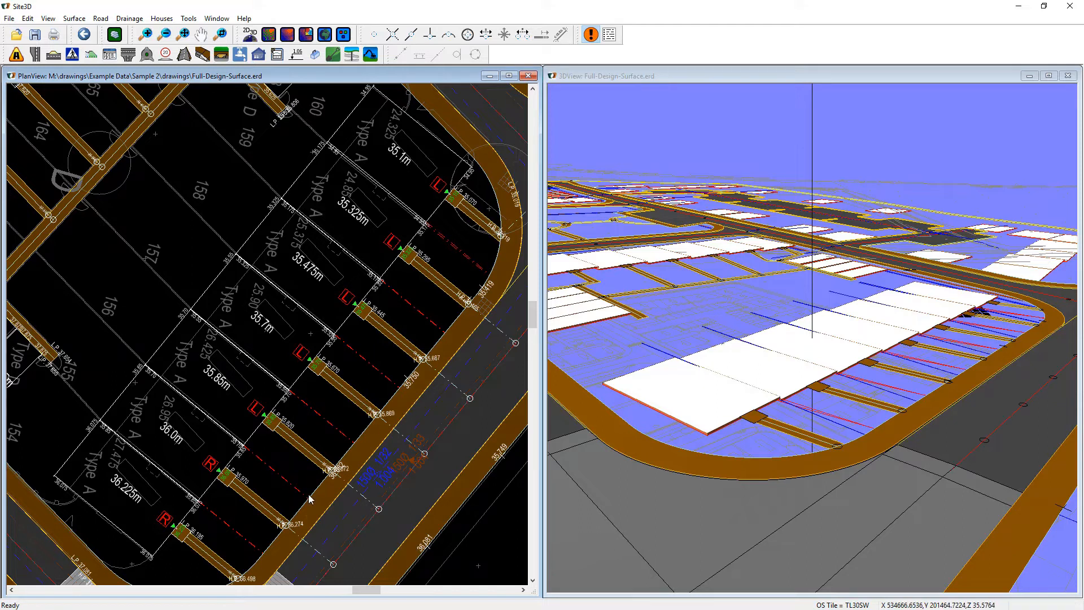
{"action": "mouse_move", "coordinate": [254, 120]}
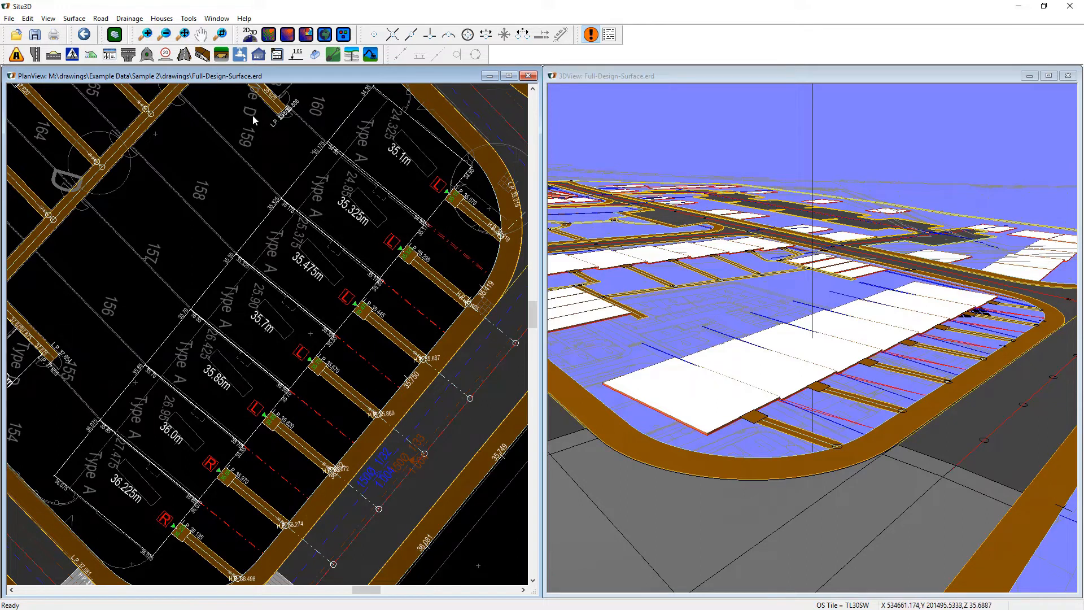
{"action": "mouse_move", "coordinate": [275, 54]}
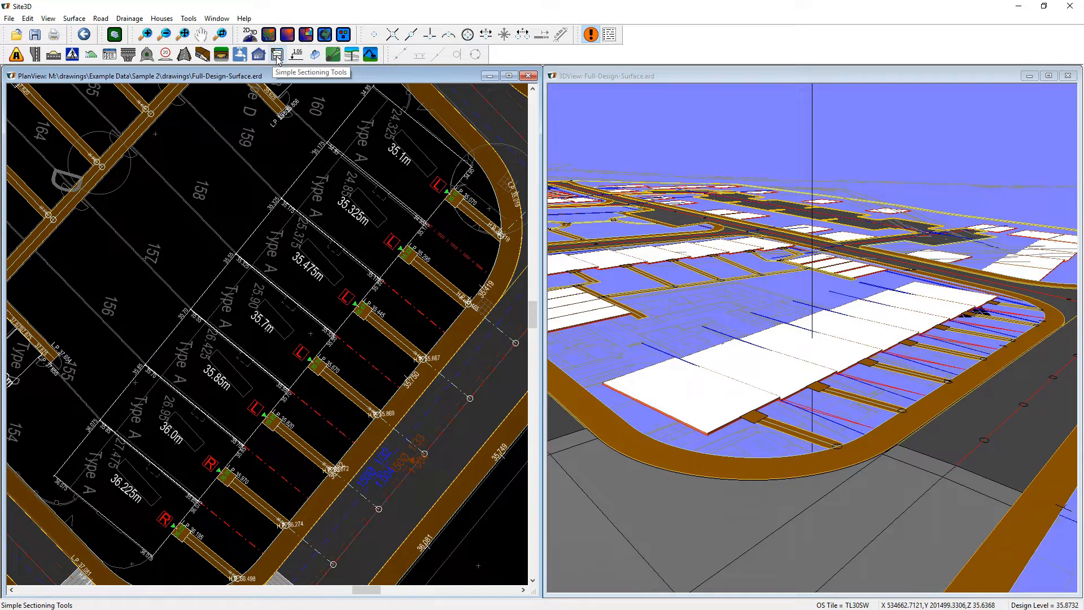
Cut section A-A along the row of house pads and show it as a long section view.
{"action": "left_click", "coordinate": [275, 54]}
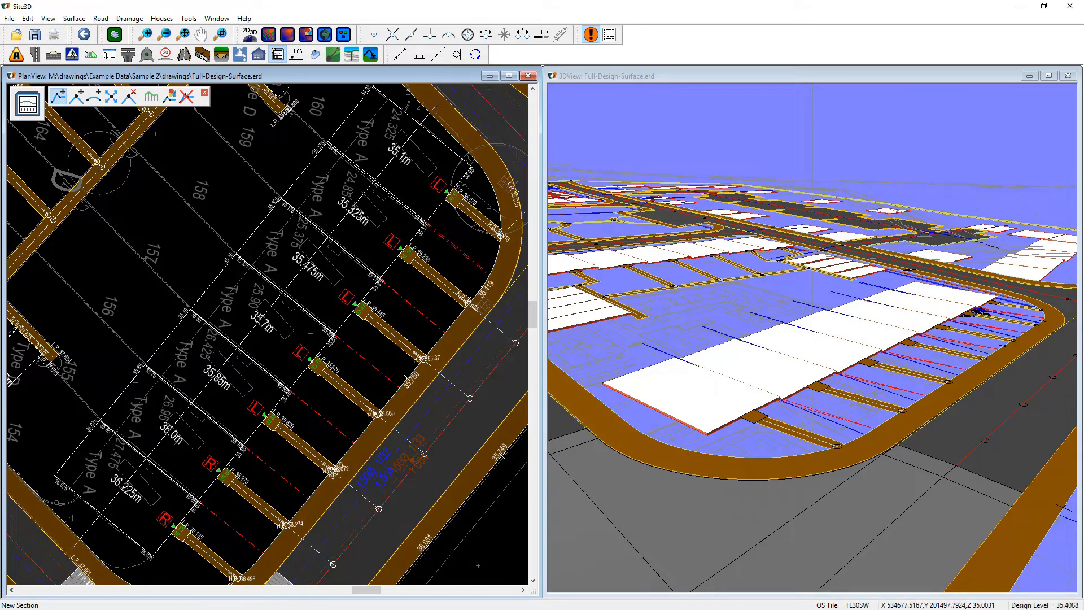
{"action": "right_click", "coordinate": [388, 277]}
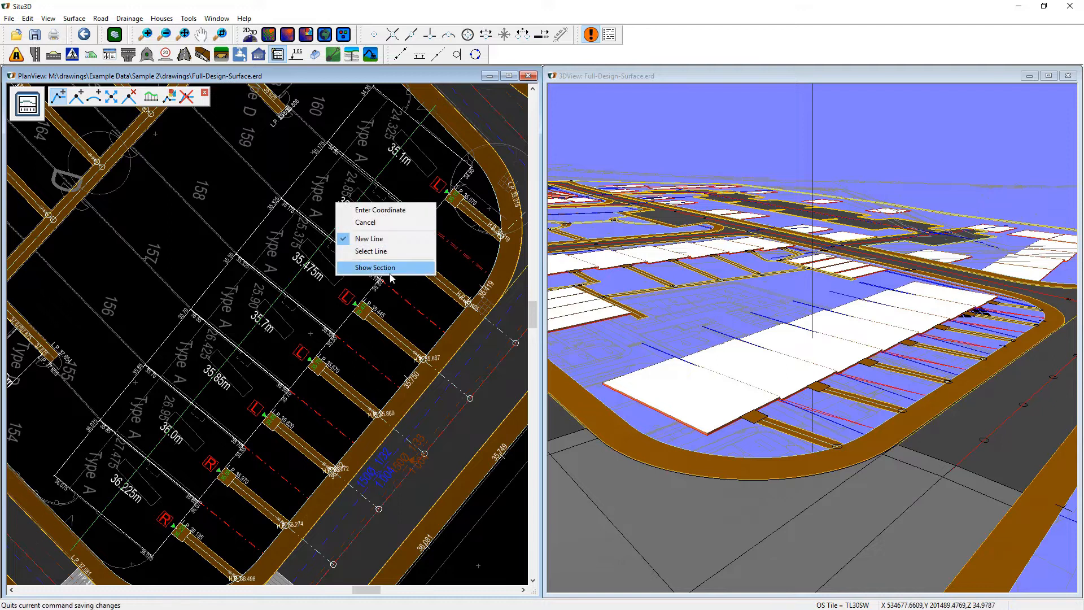
{"action": "left_click", "coordinate": [374, 268]}
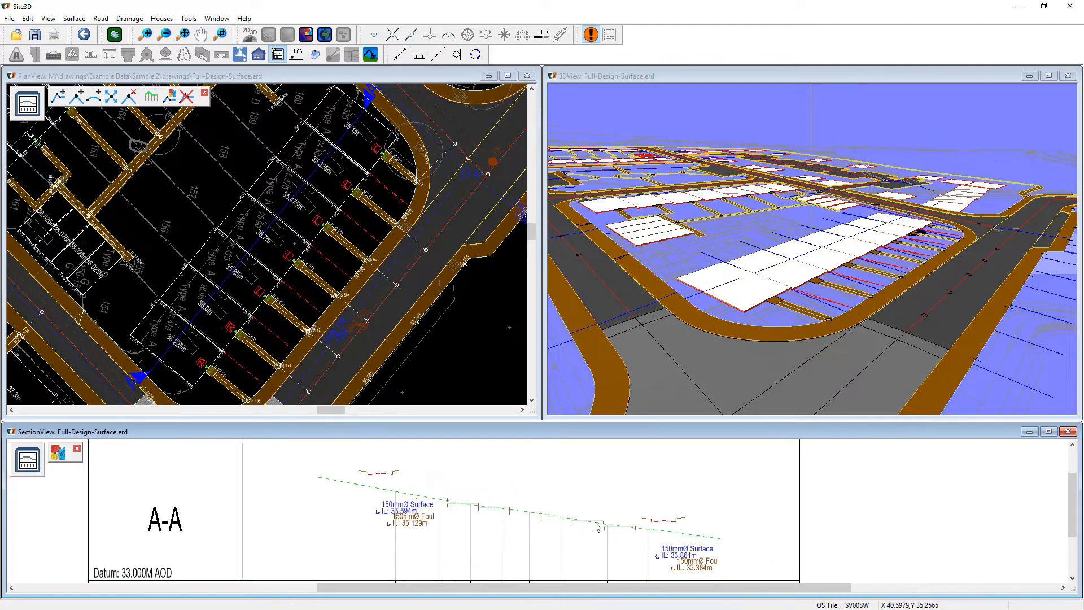
{"action": "mouse_move", "coordinate": [409, 489]}
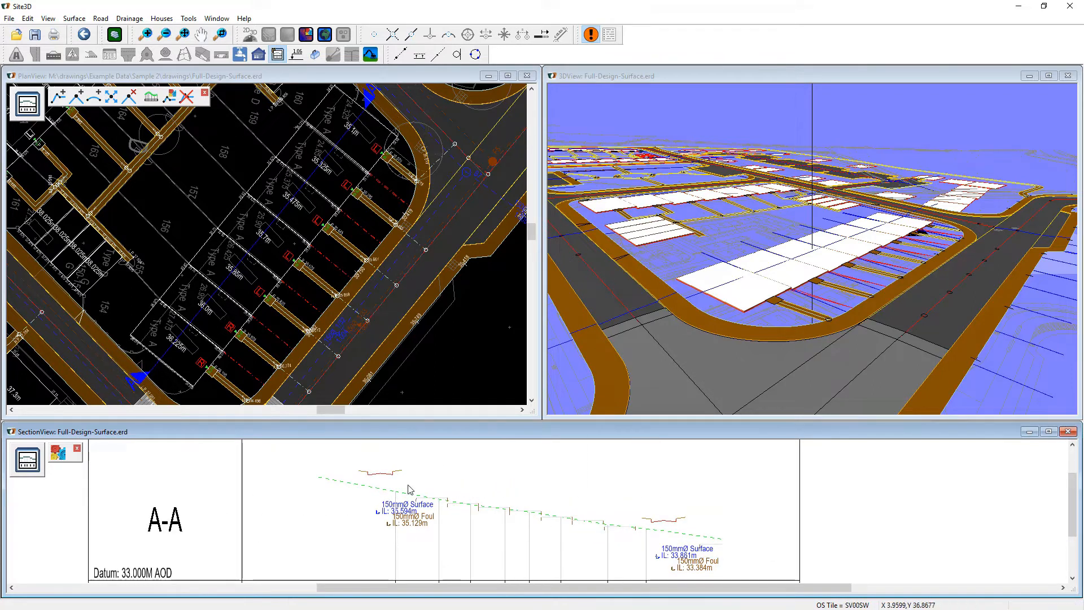
{"action": "mouse_move", "coordinate": [406, 481]}
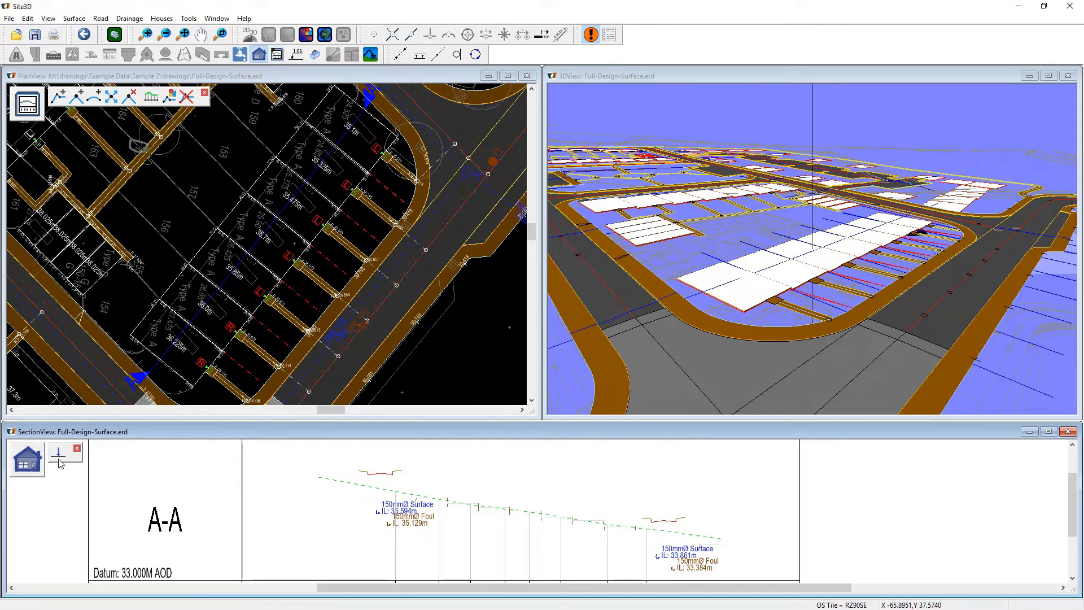
Switch the A-A section into pad-level editing, focused on the house pads above the drains.
{"action": "left_click", "coordinate": [57, 450]}
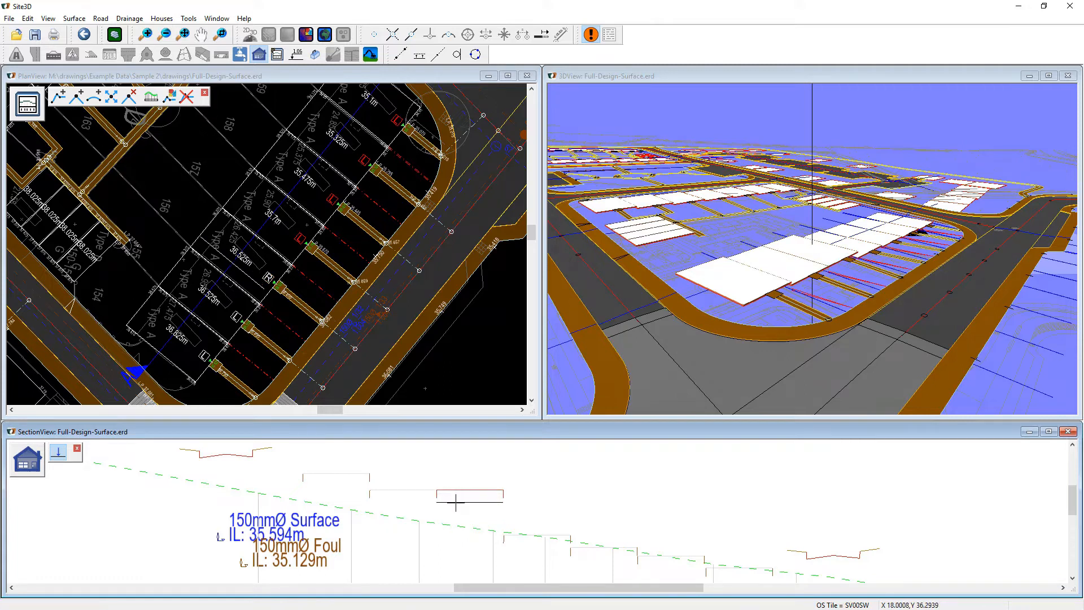
Raise two pad FFLs by a brick course each so the pads step down evenly along the fall.
{"action": "left_click", "coordinate": [455, 506]}
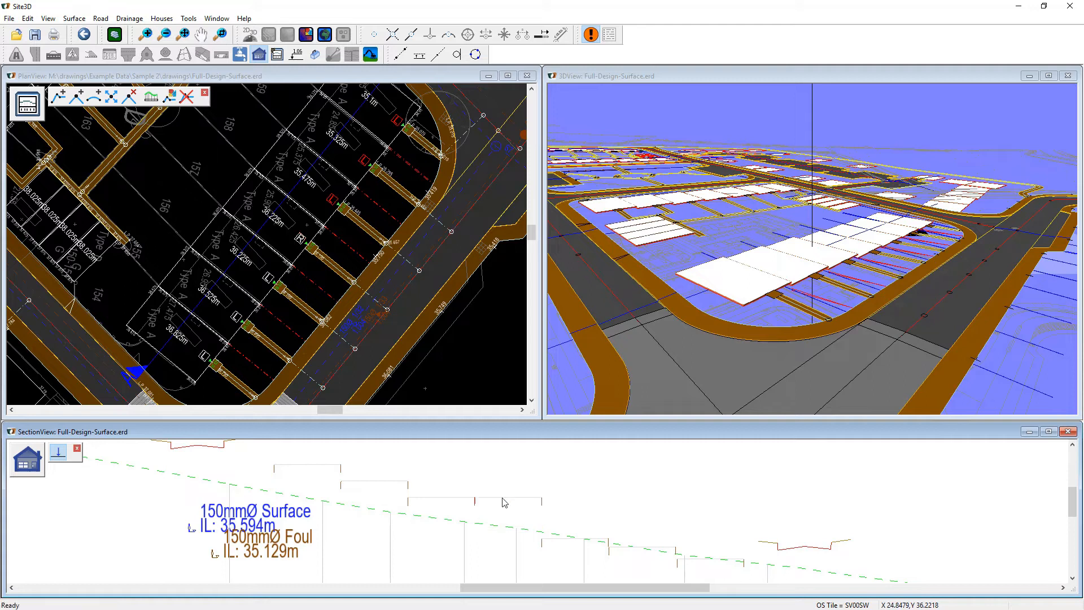
{"action": "left_click", "coordinate": [503, 500]}
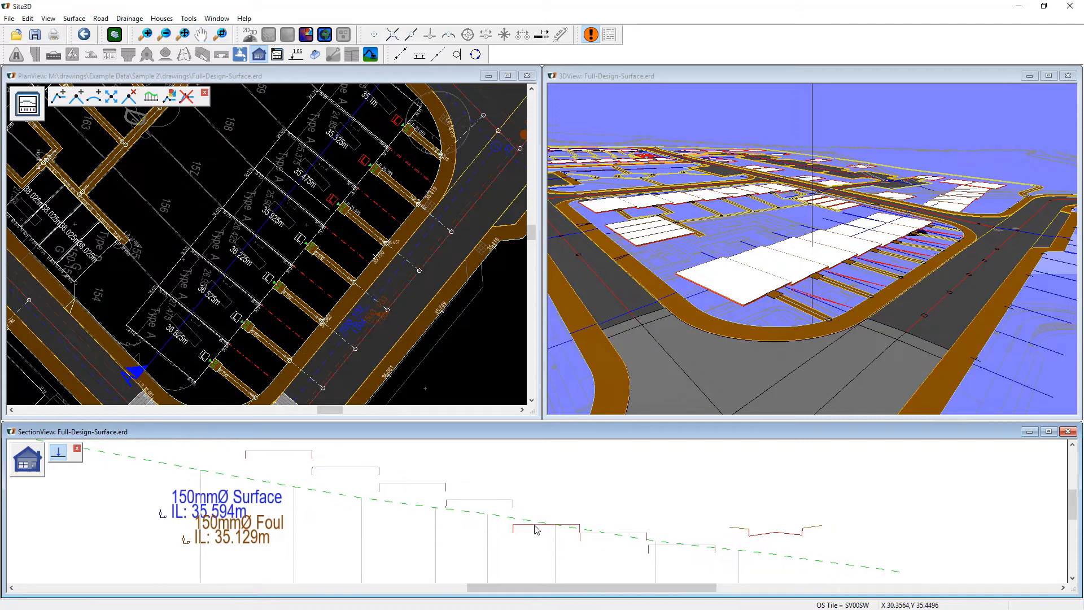
{"action": "mouse_move", "coordinate": [532, 500]}
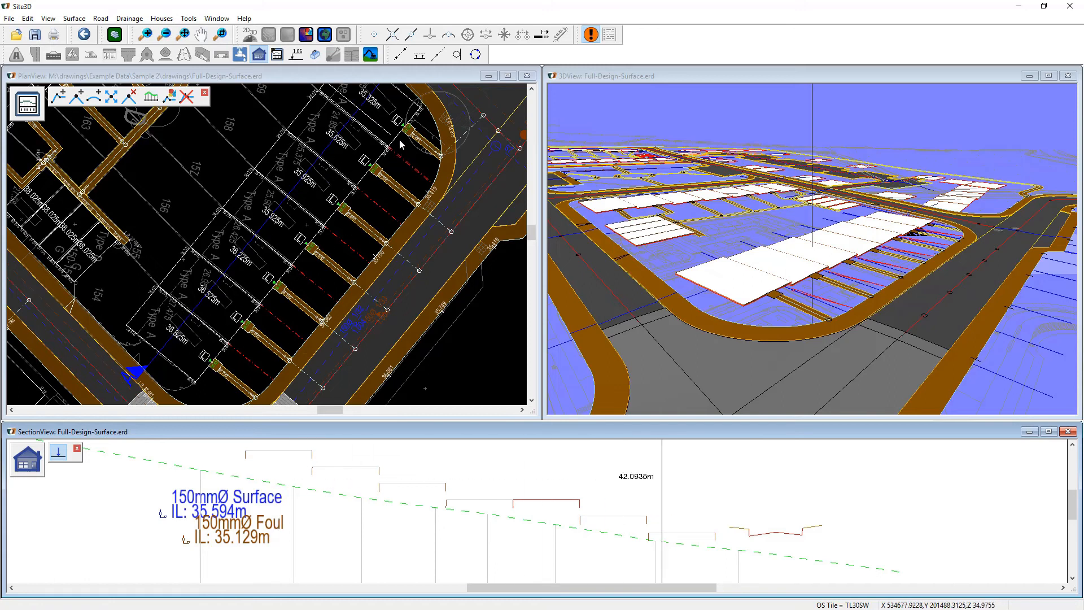
{"action": "mouse_move", "coordinate": [389, 263]}
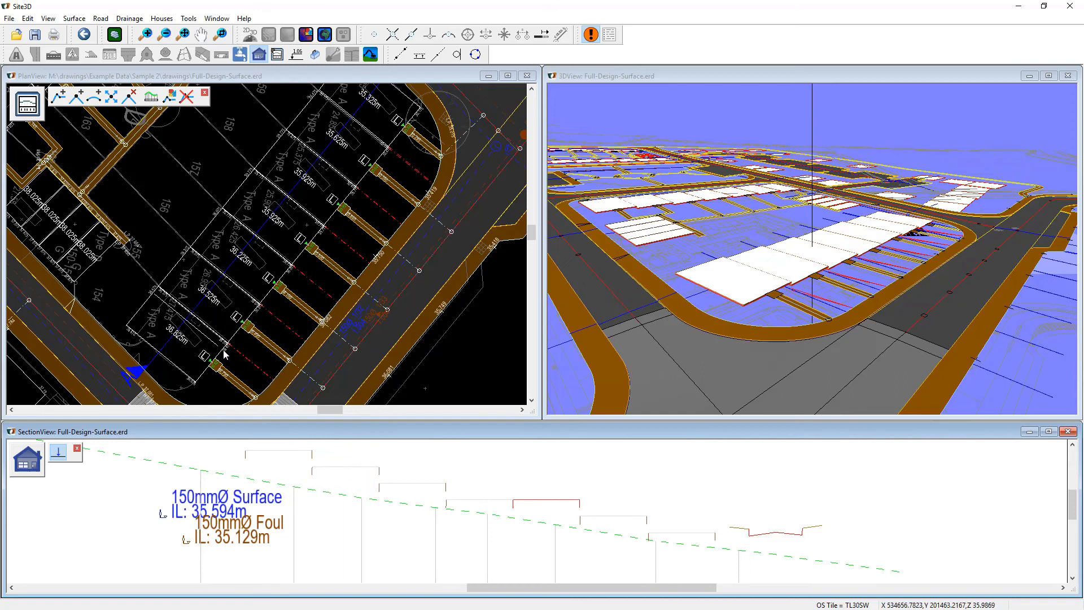
{"action": "mouse_move", "coordinate": [541, 569]}
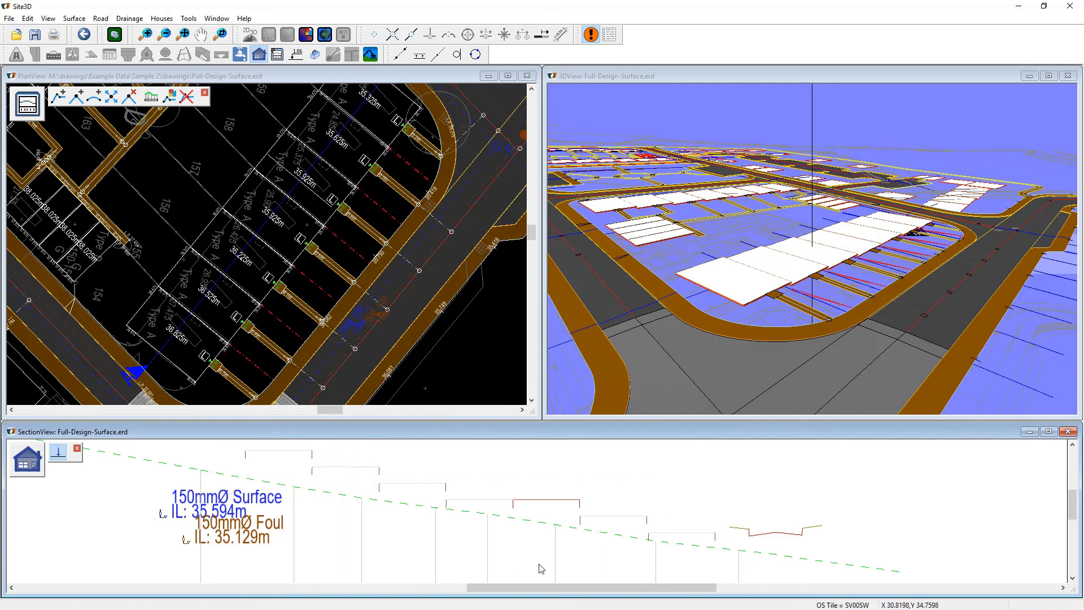